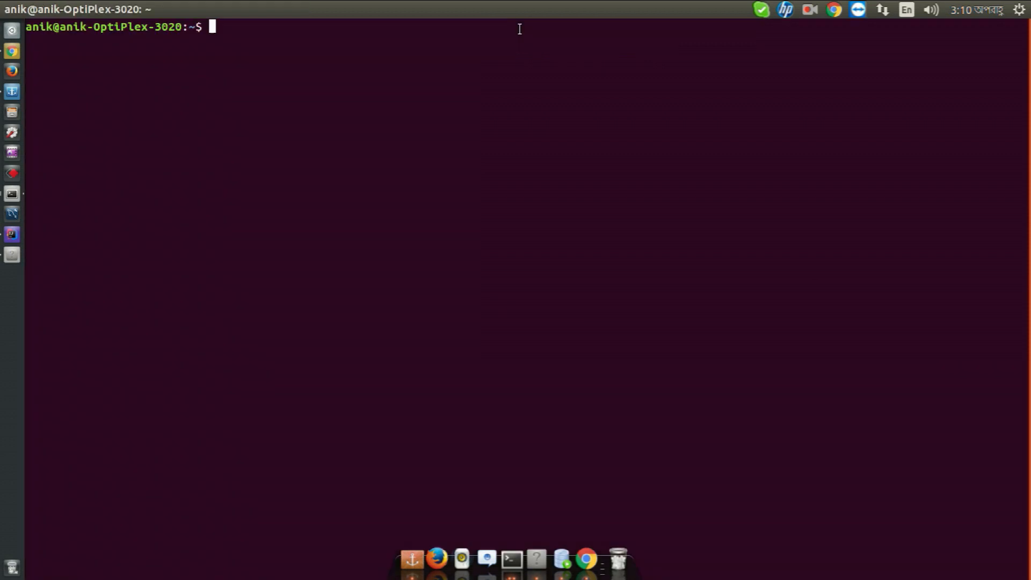
Paste and complete 'sudo apt-get install openjdk-6-jre' at the terminal prompt.
right_click(457, 217)
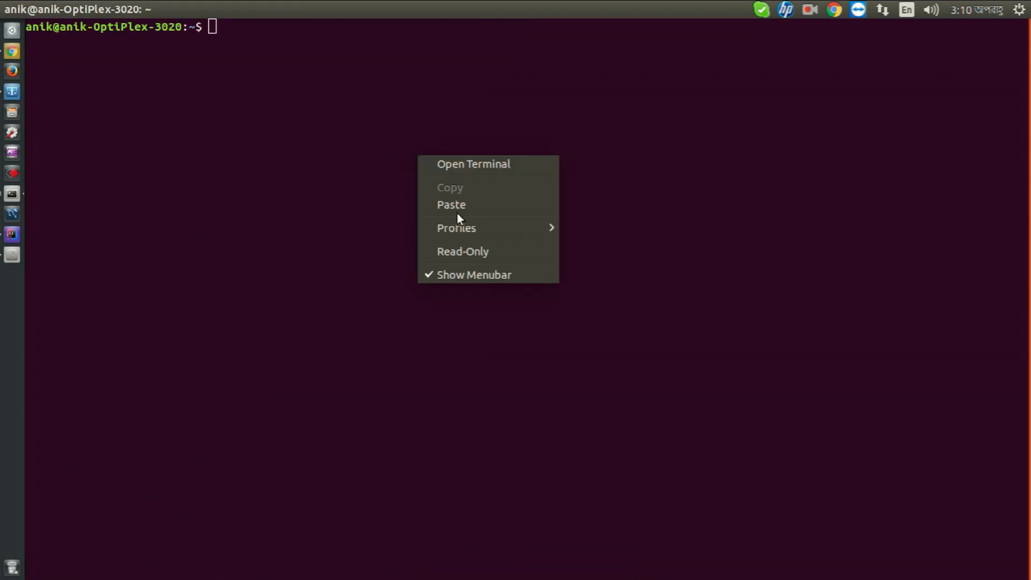
left_click(451, 204)
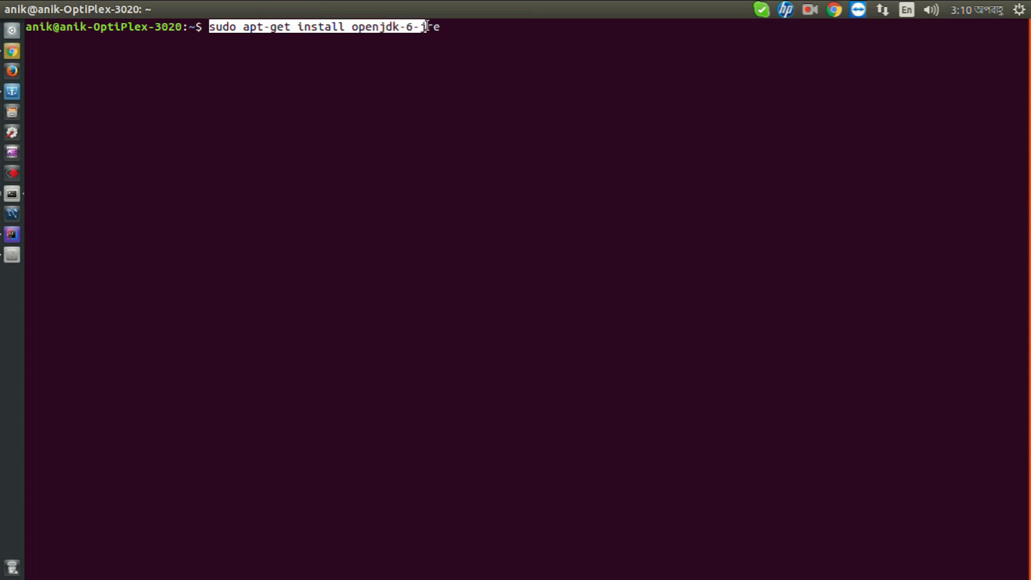
type("re")
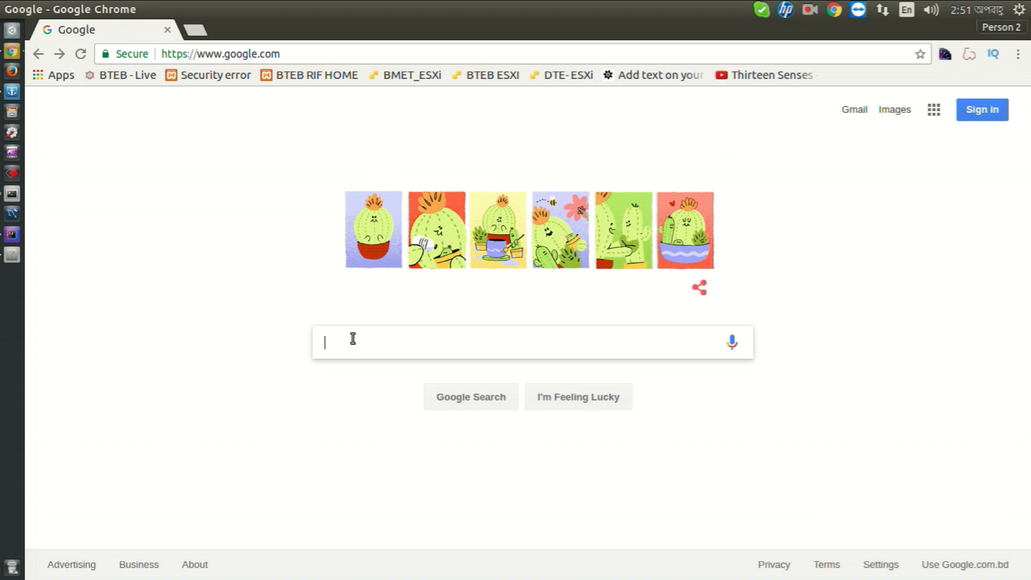
Search Google for 'iReport releases' and load the results page.
type("iReport")
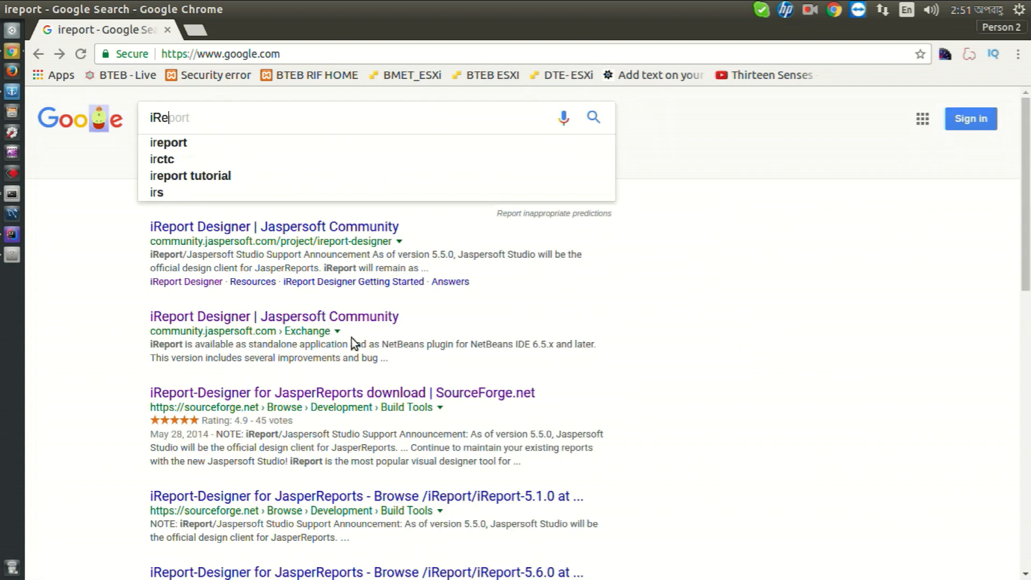
type("port")
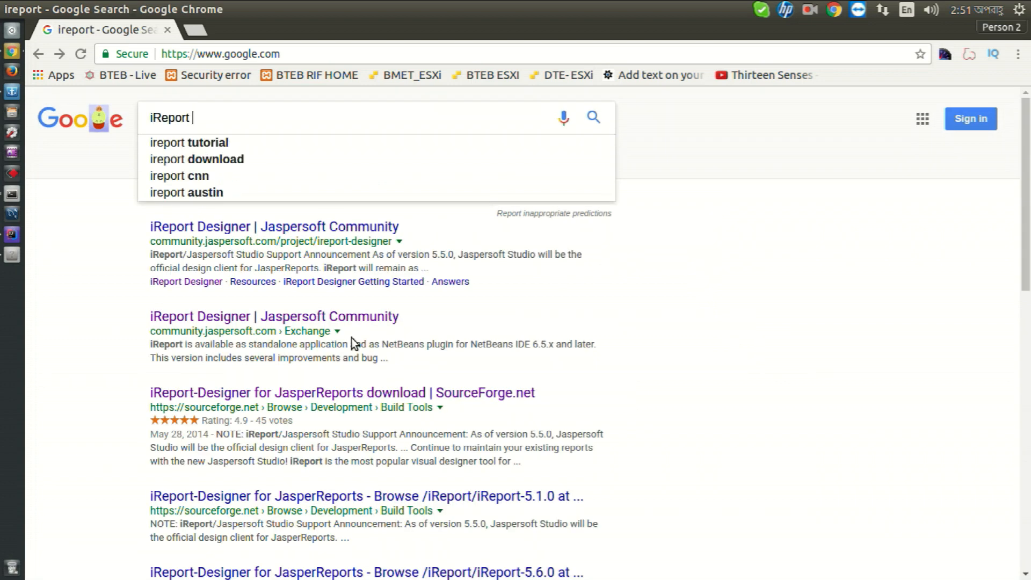
type("rel")
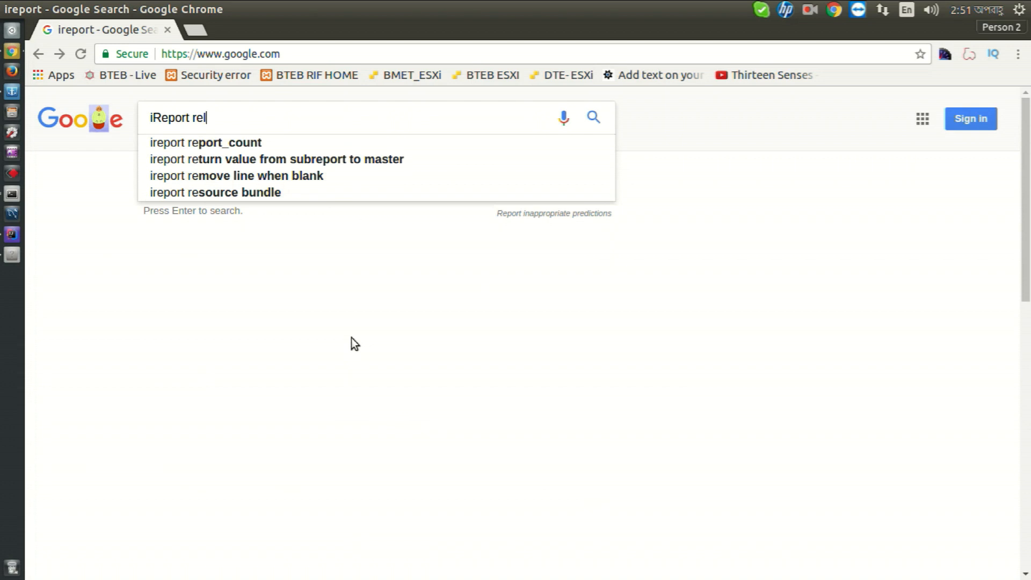
key("Return")
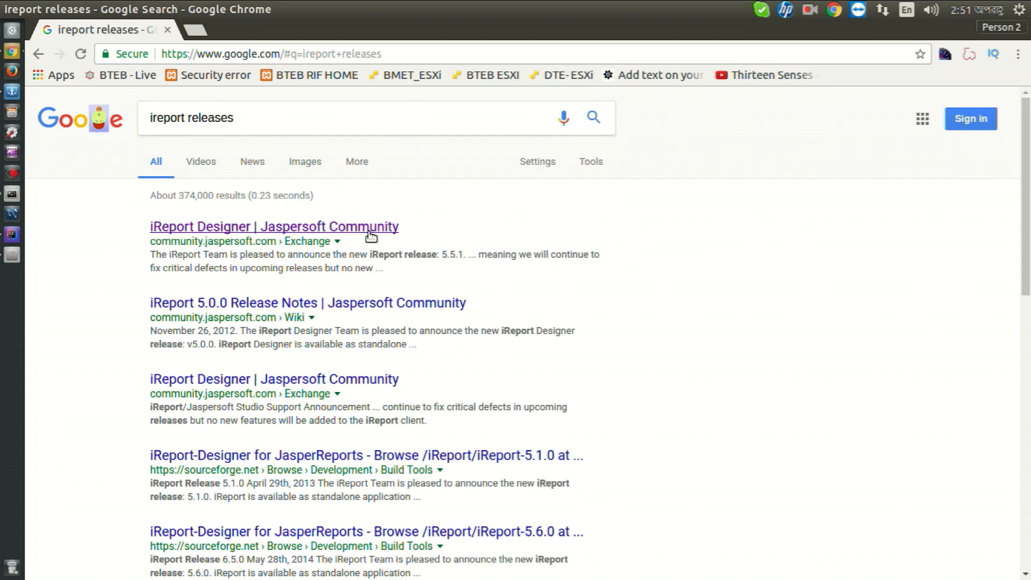
From the Jaspersoft Community releases page, start downloading iReport-5.6.0.zip, dismissing the login prompt.
left_click(273, 226)
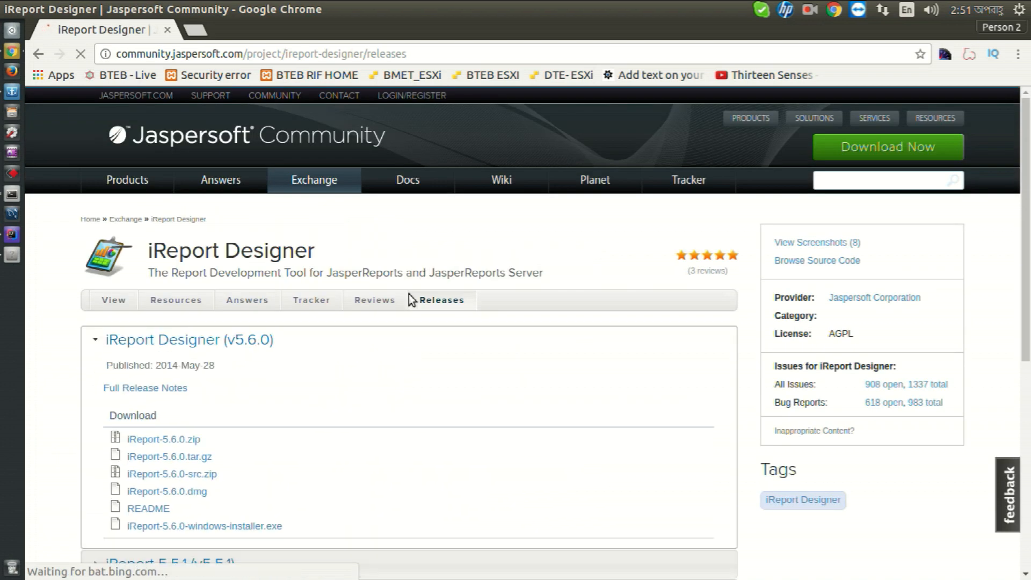
scroll("down", 3)
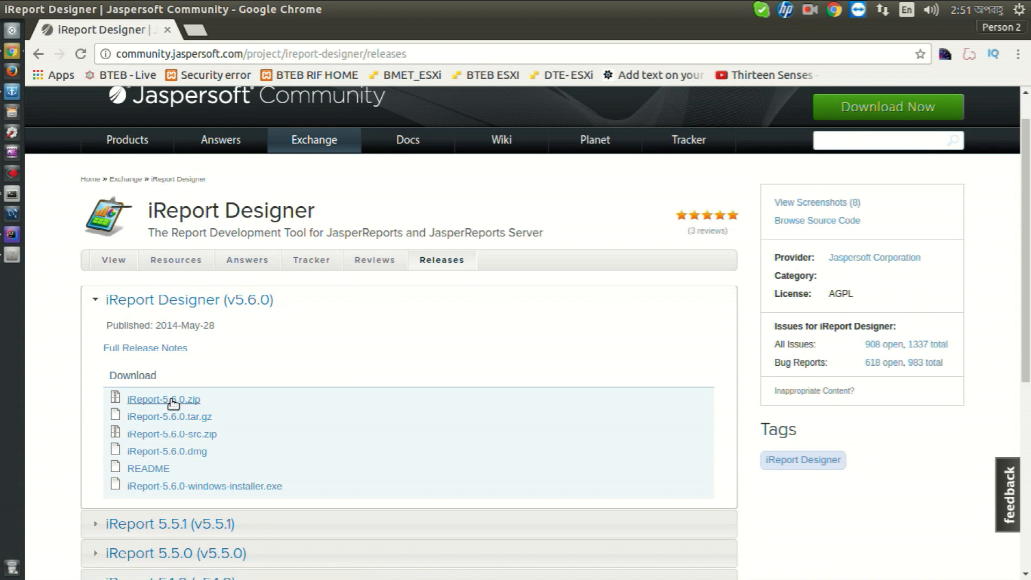
left_click(163, 399)
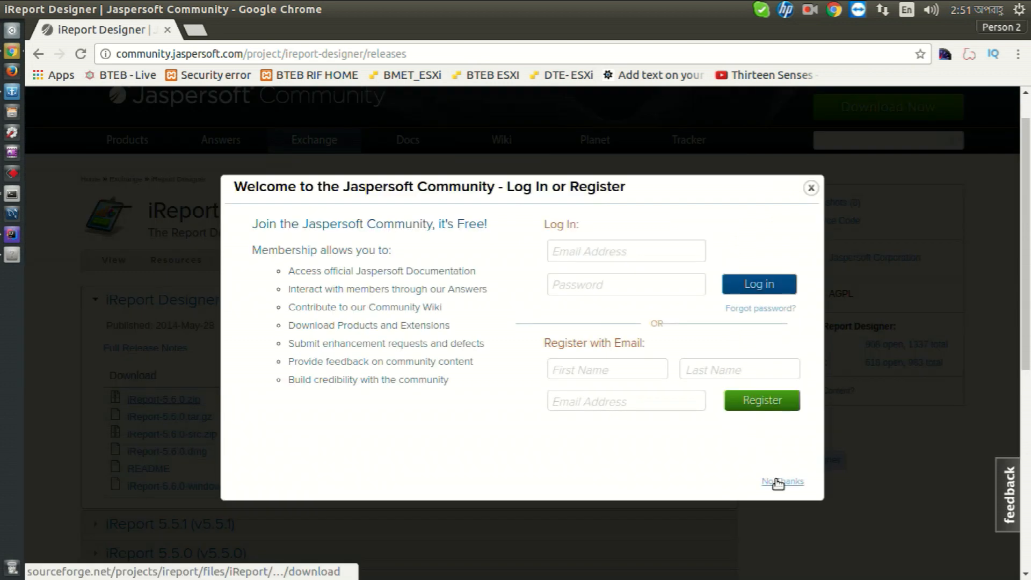
left_click(781, 481)
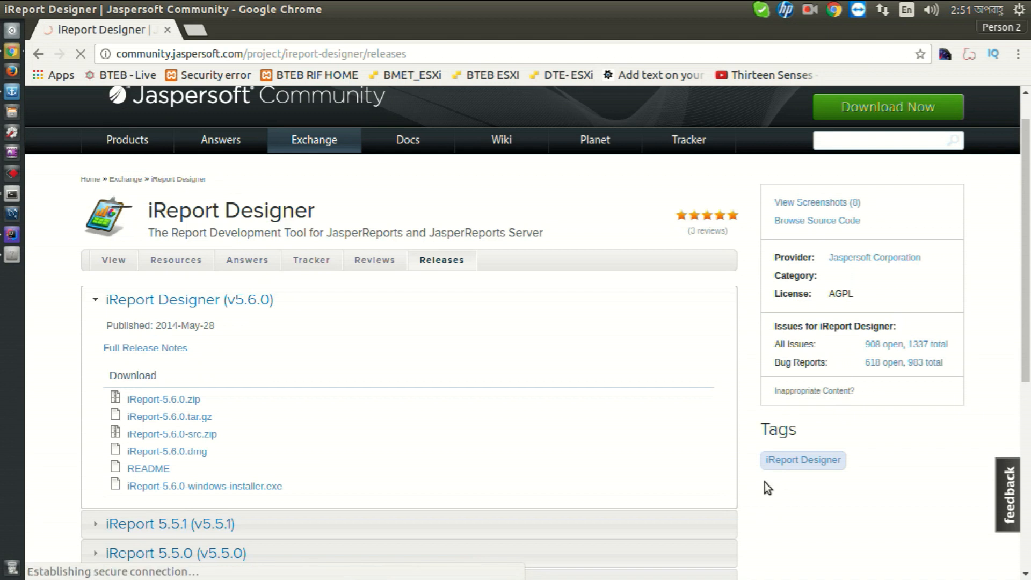
Let the SourceForge countdown deliver iReport-5.6.0.zip and view Chrome's downloads list.
left_click(163, 399)
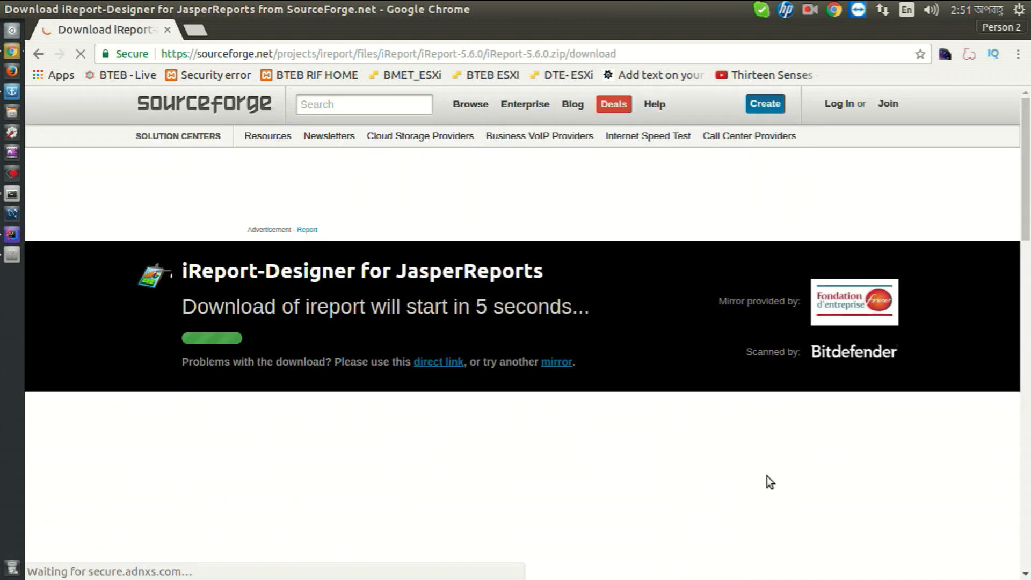
scroll("down", 3)
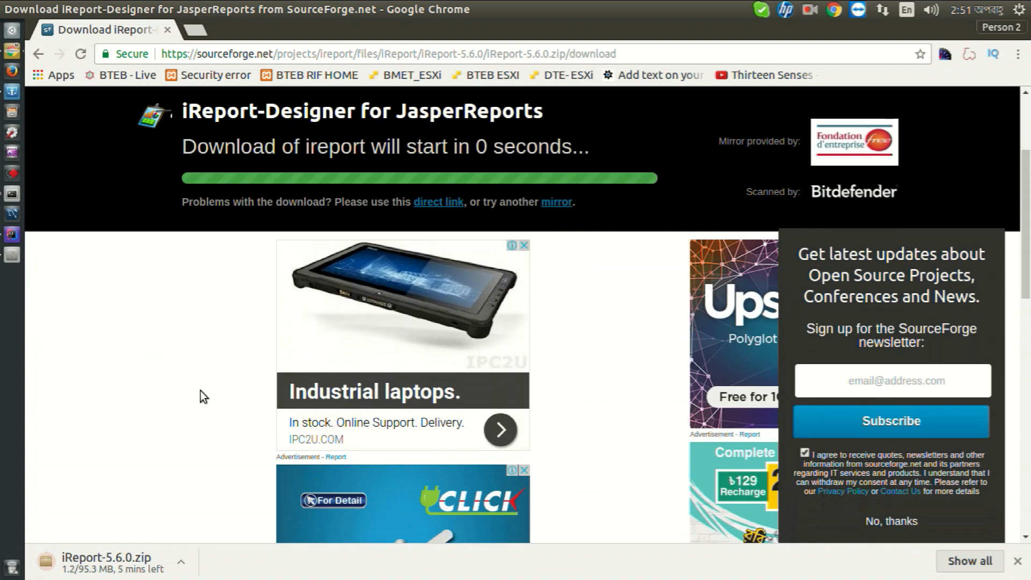
mouse_move(809, 11)
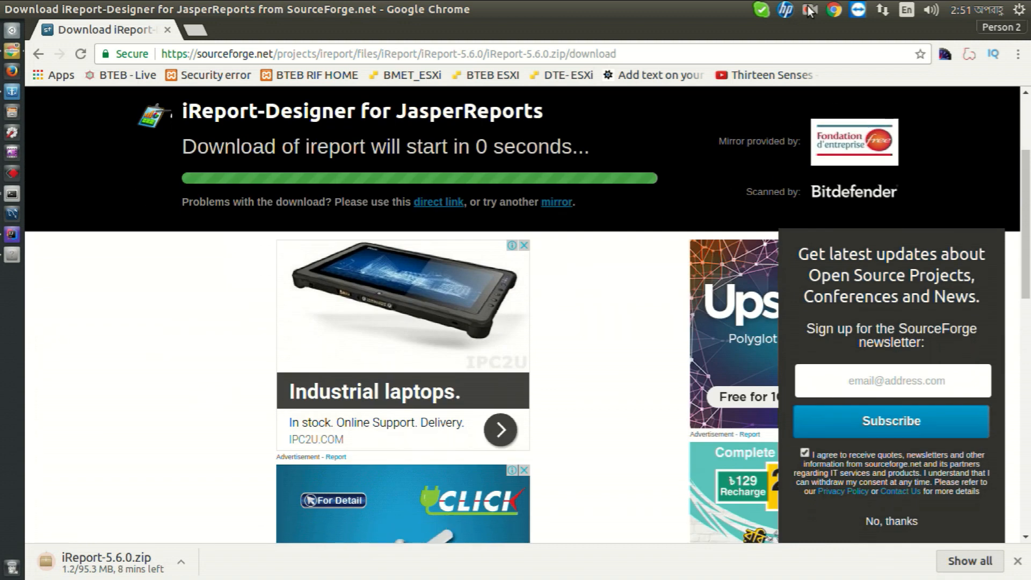
left_click(810, 10)
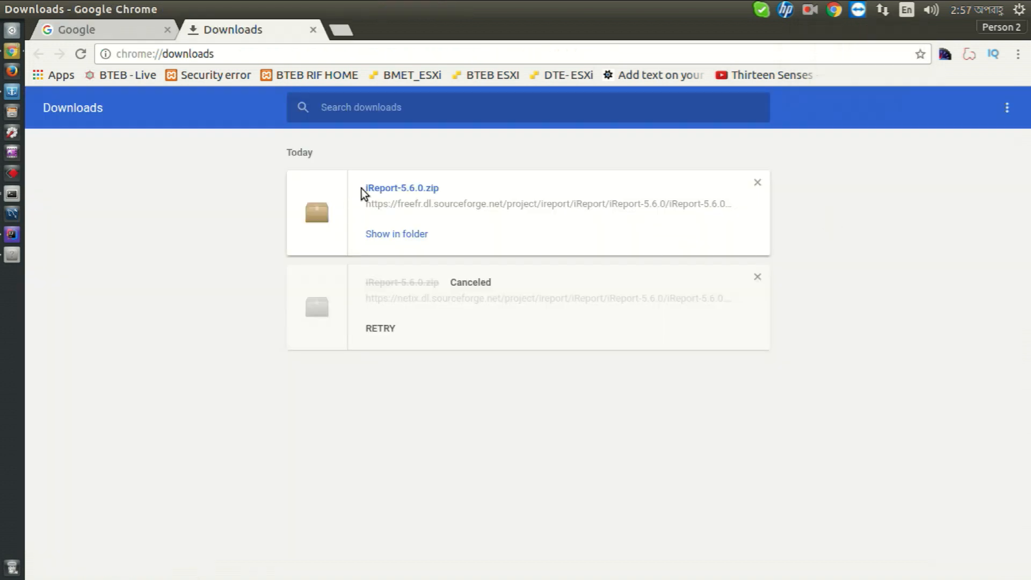
mouse_move(403, 261)
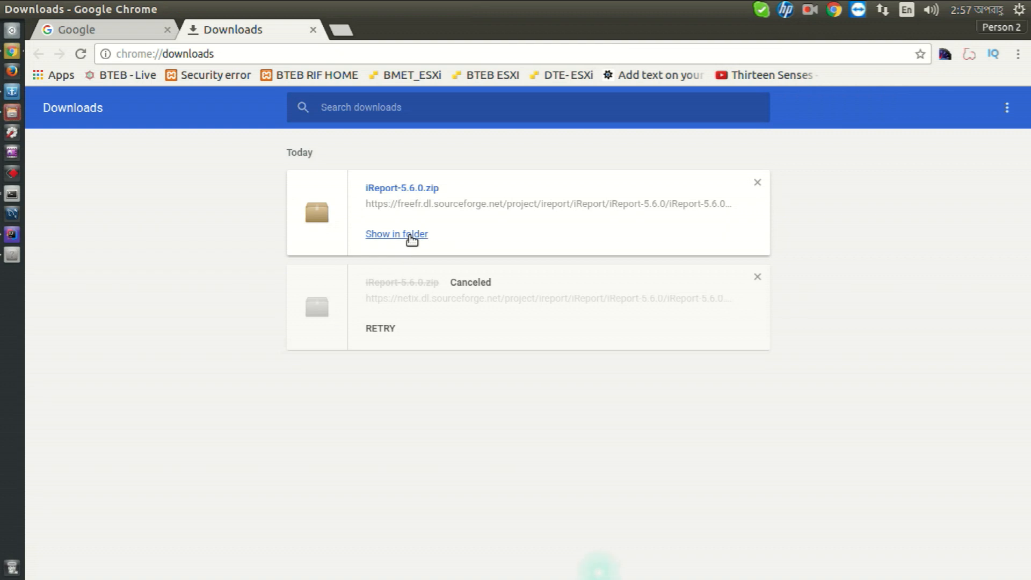
Reveal the downloaded iReport-5.6.0.zip in the Downloads folder.
left_click(396, 233)
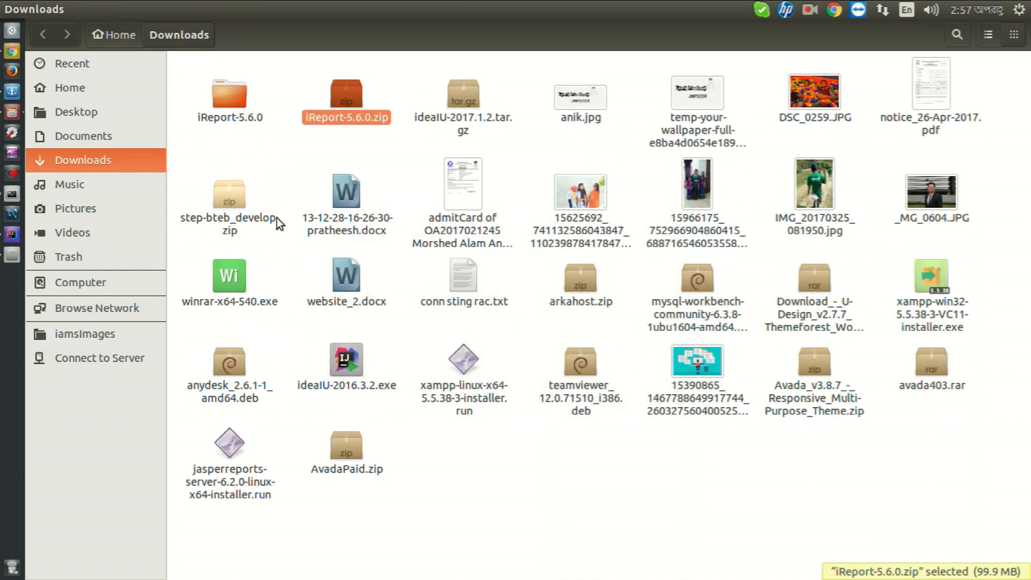
Browse into iReport-5.6.0, looking through the ireport and config subfolders, then return.
double_click(228, 92)
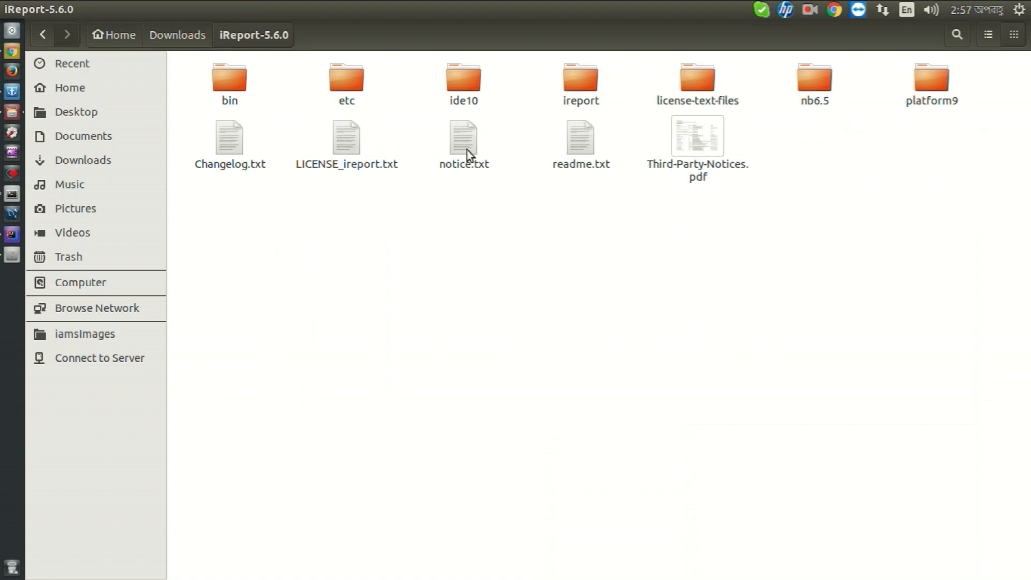
mouse_move(478, 178)
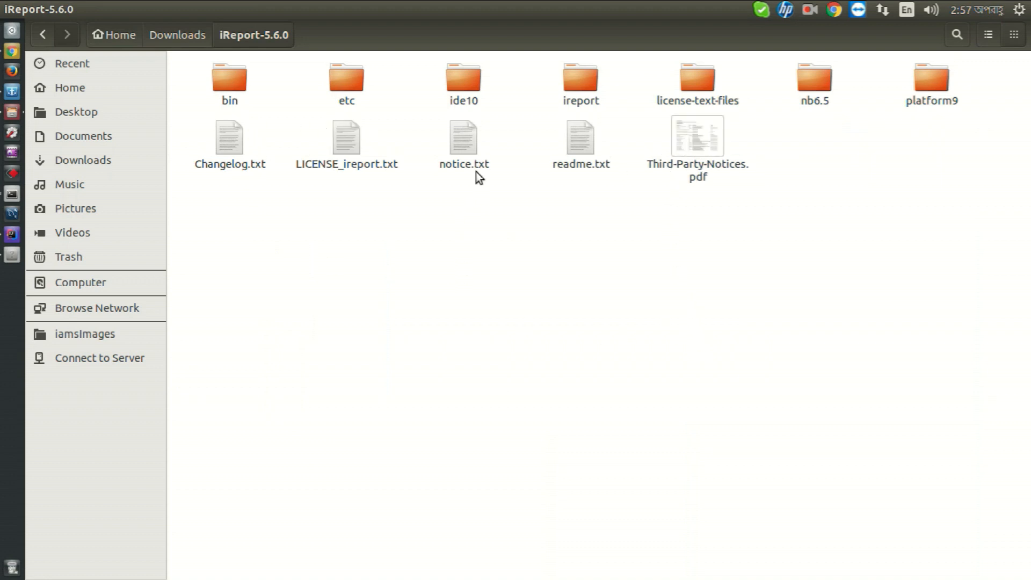
double_click(580, 79)
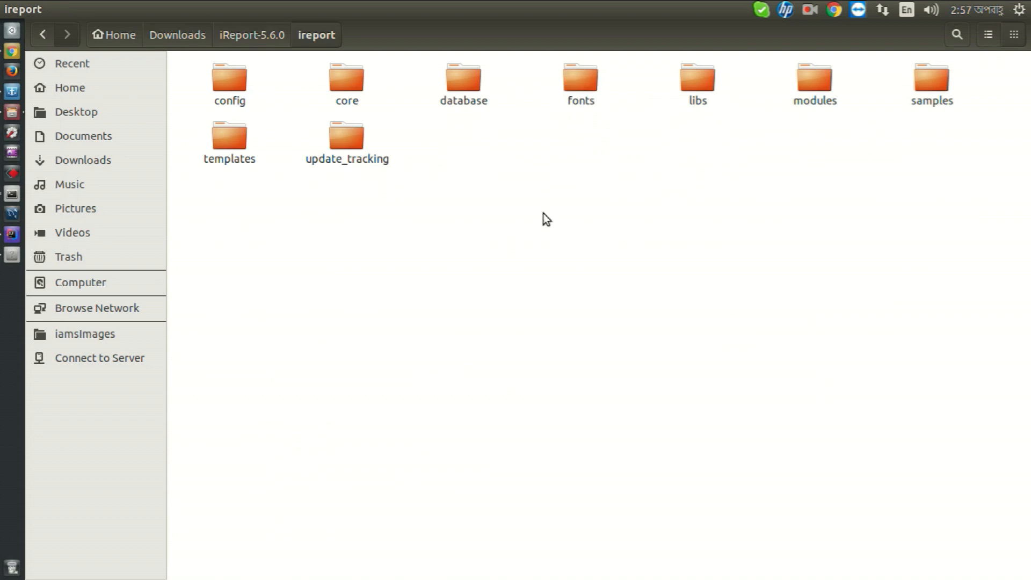
mouse_move(209, 75)
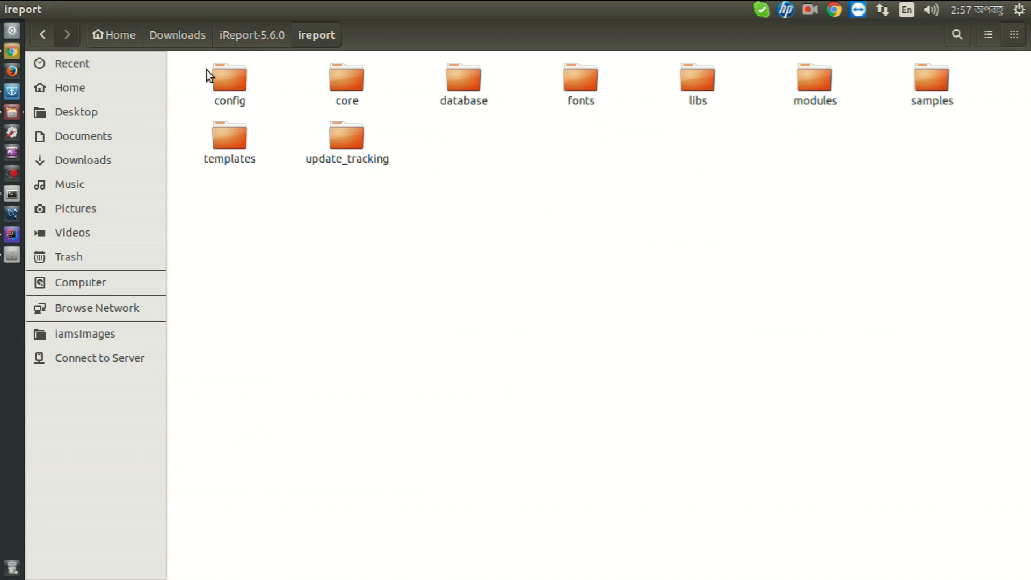
double_click(229, 79)
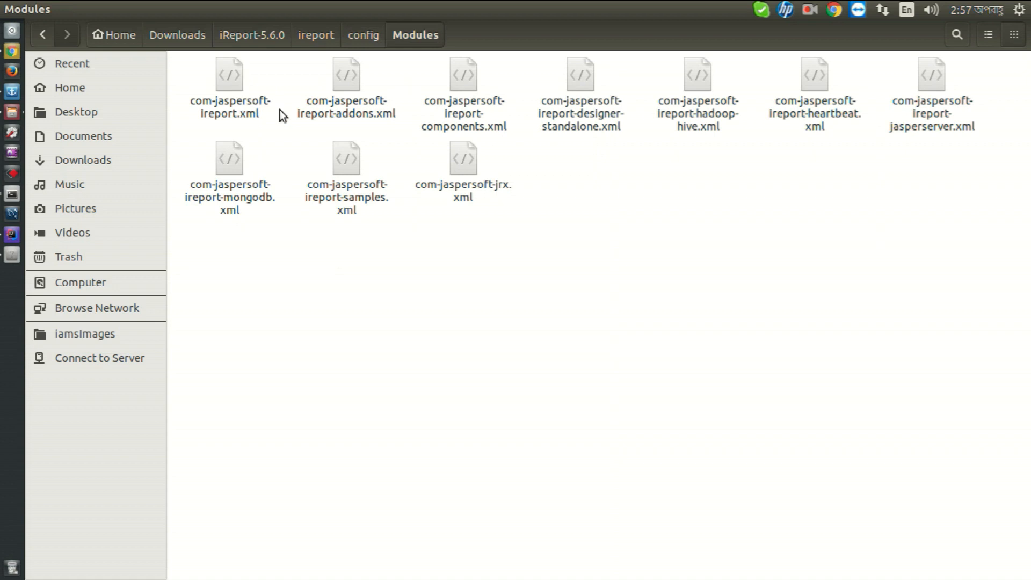
mouse_move(538, 166)
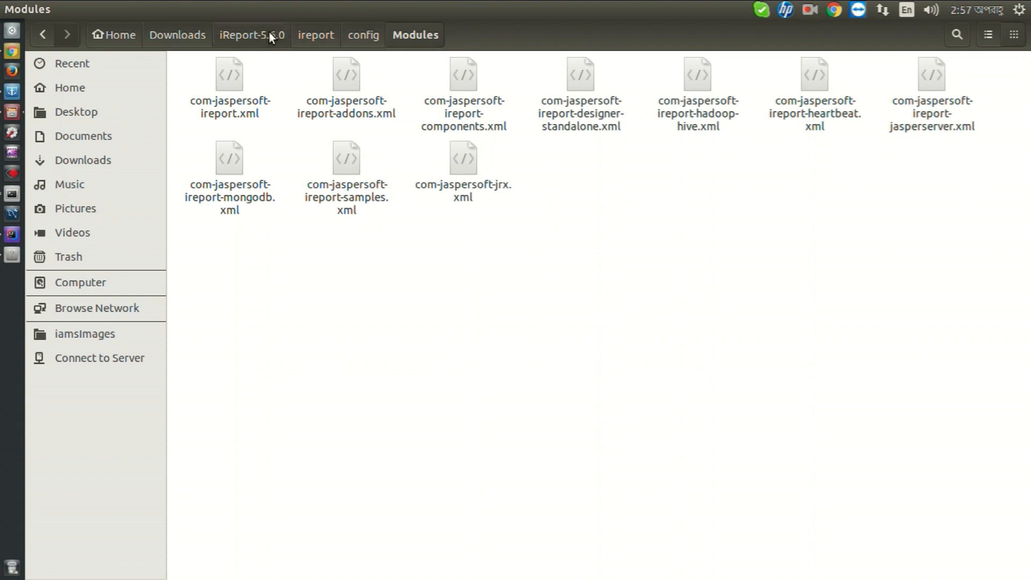
left_click(252, 35)
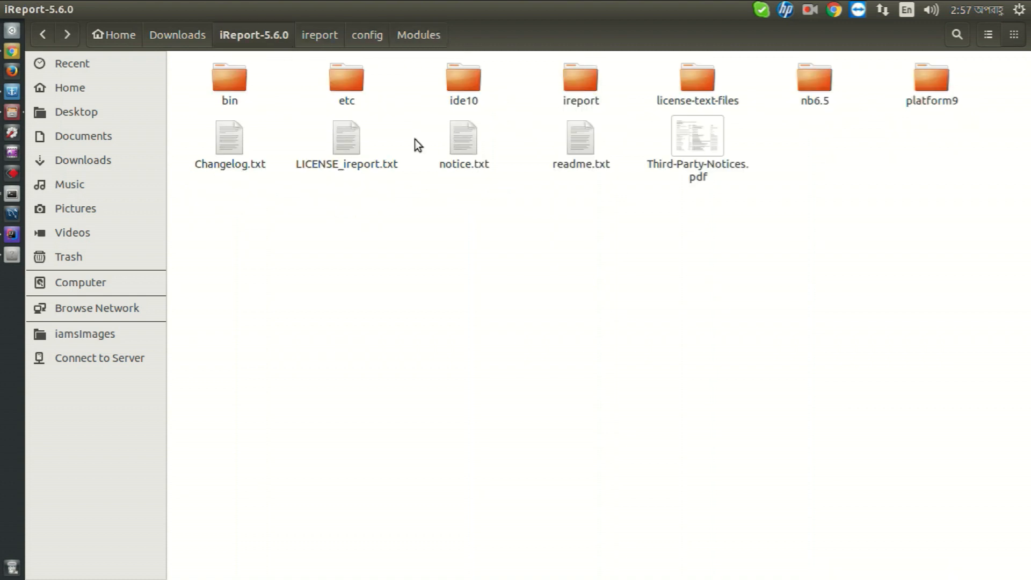
Glance into the etc folder, then settle in the iReport-5.6.0 bin folder.
double_click(346, 79)
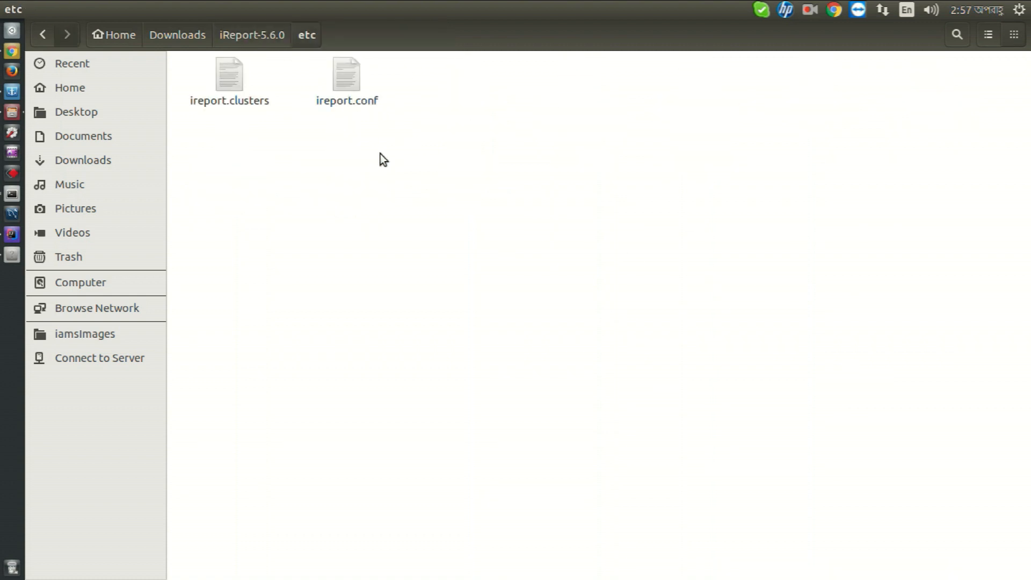
left_click(252, 34)
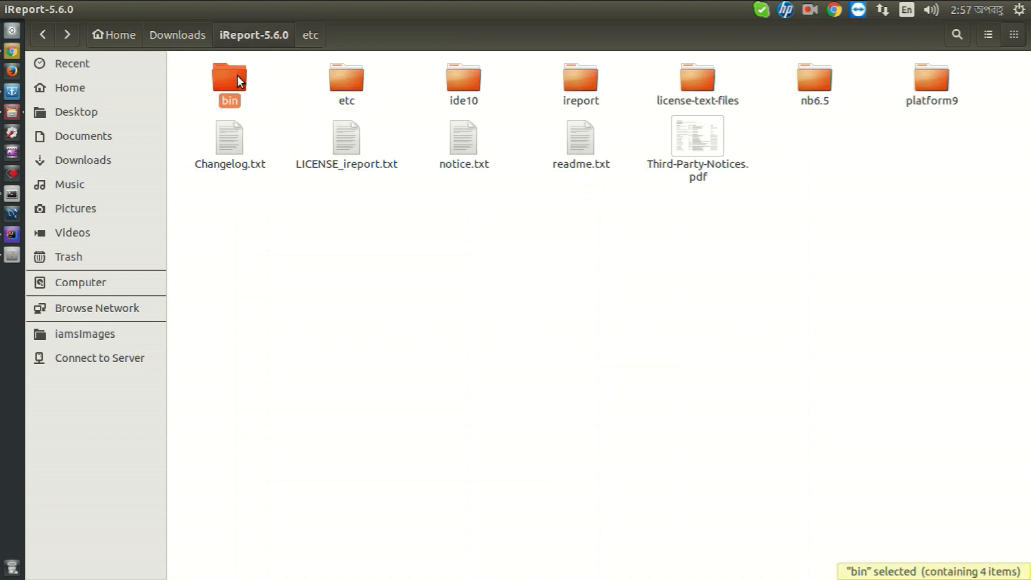
double_click(229, 77)
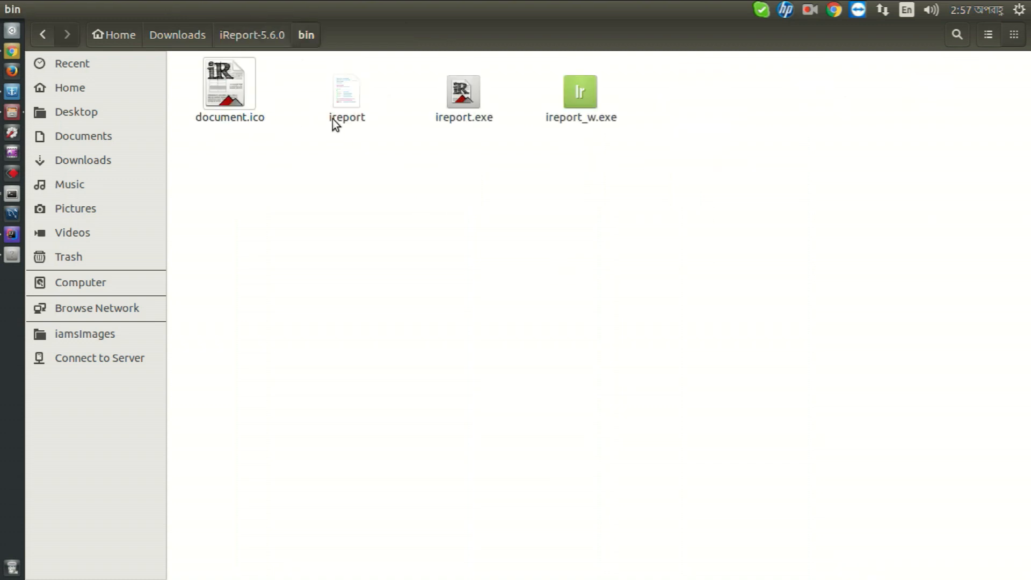
In the ireport script's Permissions, grant read and write access, then review its basic details.
right_click(345, 88)
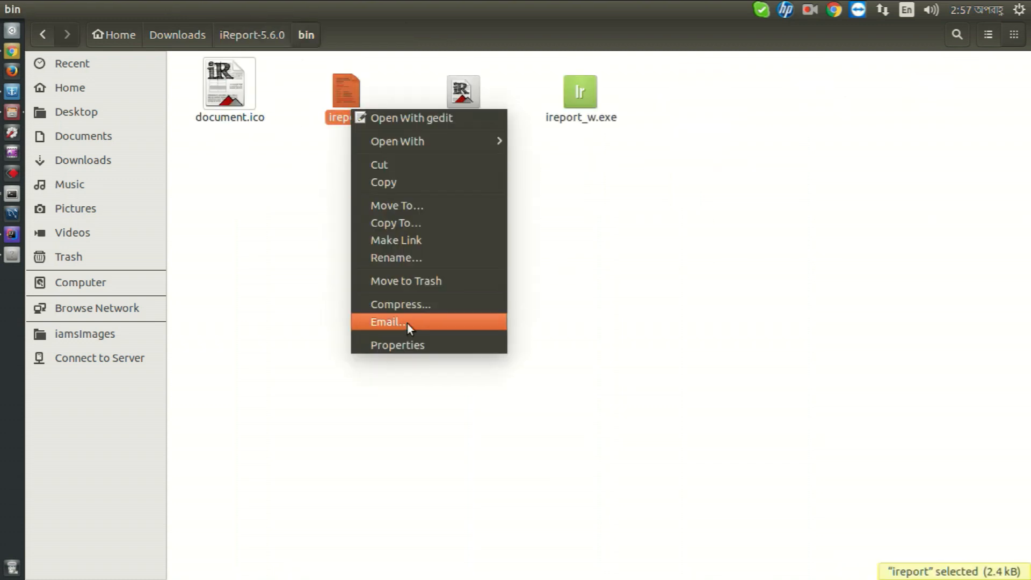
left_click(397, 344)
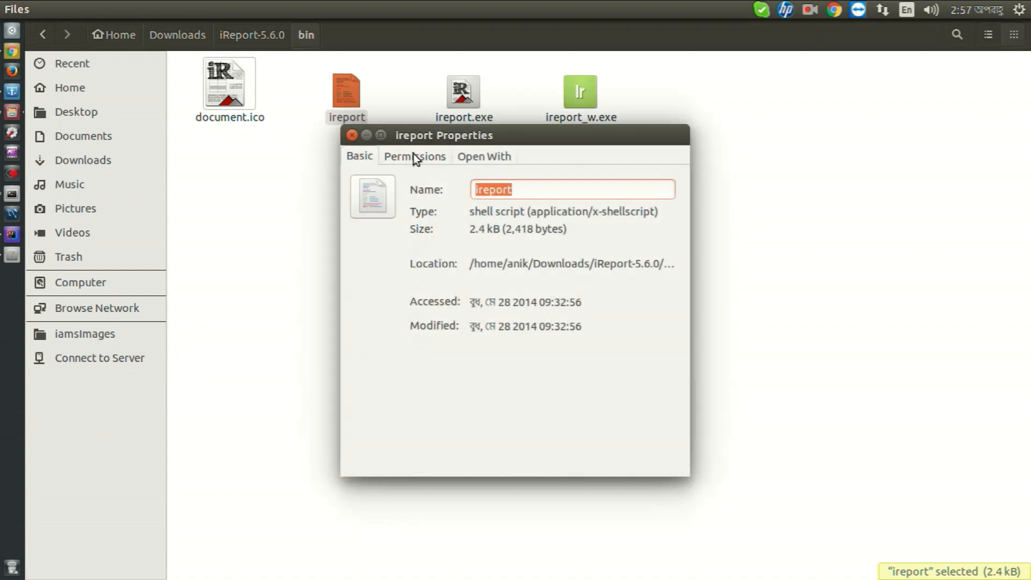
left_click(415, 155)
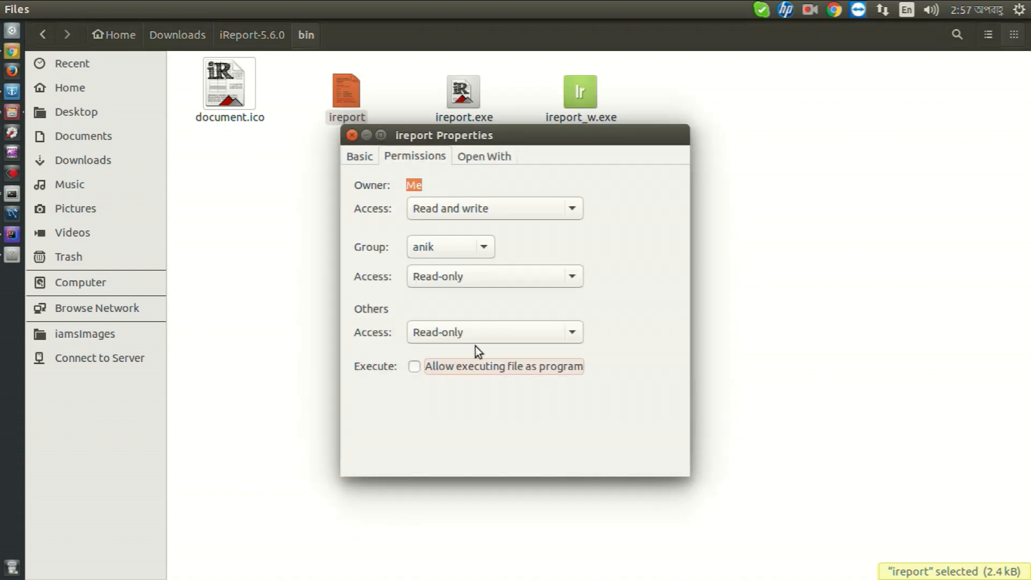
left_click(493, 331)
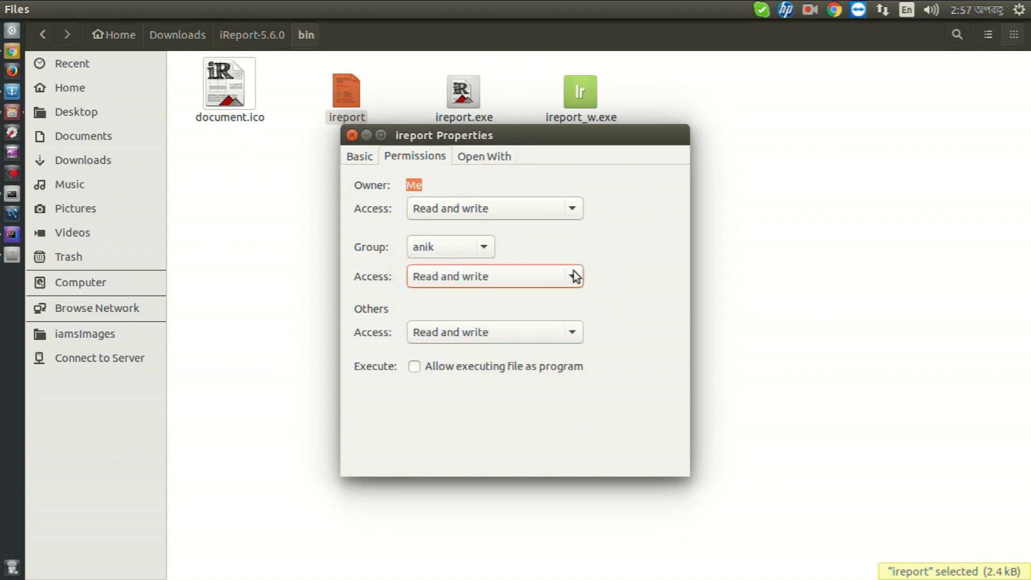
left_click(359, 156)
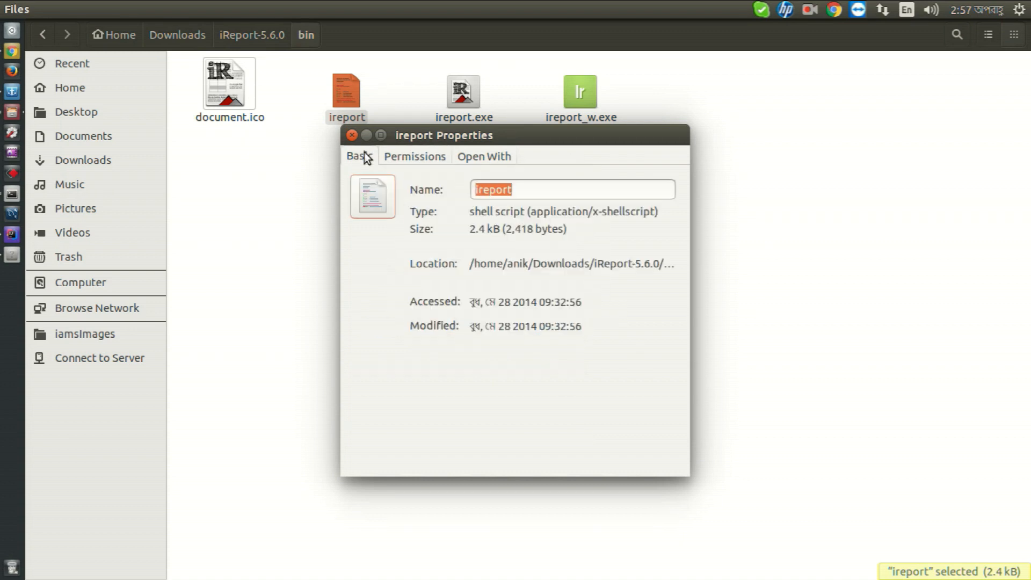
left_click(352, 135)
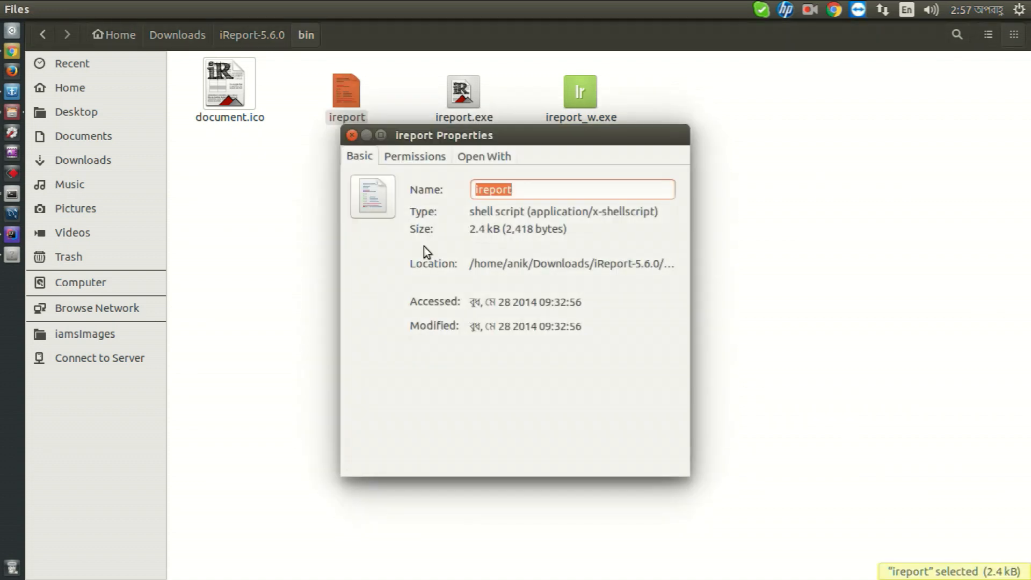
Allow the ireport script to execute as a program, close Properties and bring up a terminal.
left_click(414, 155)
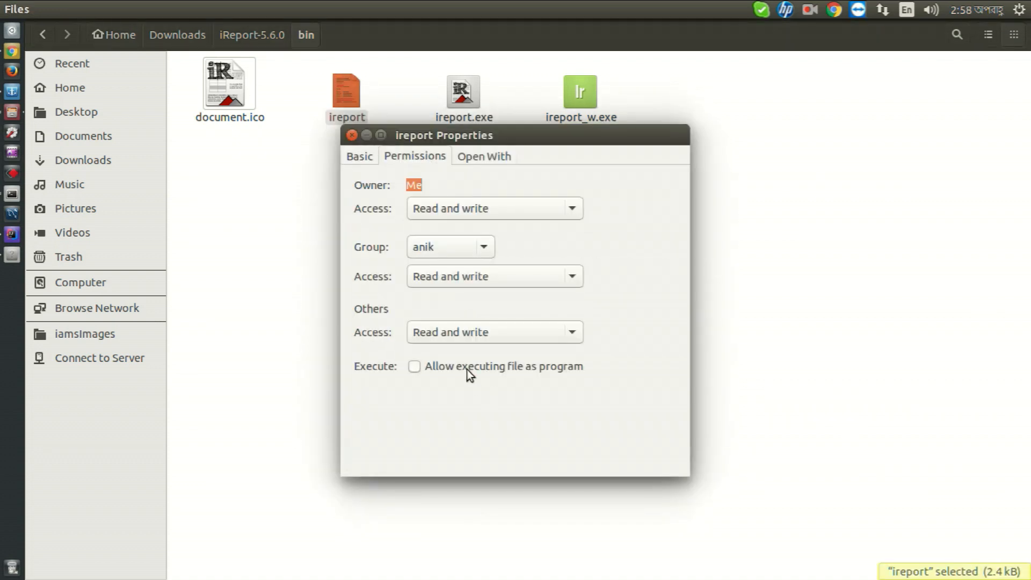
left_click(414, 366)
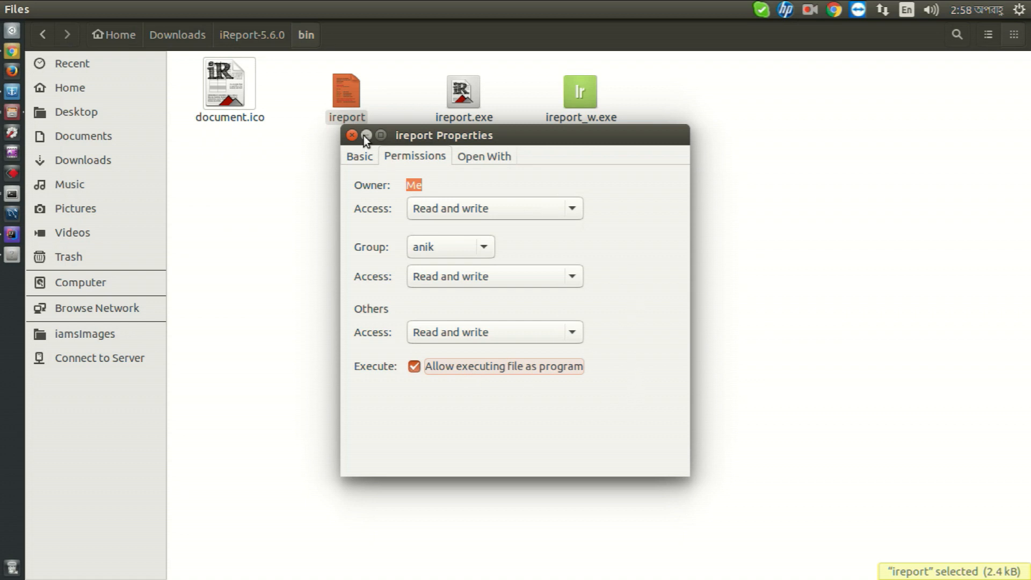
left_click(351, 135)
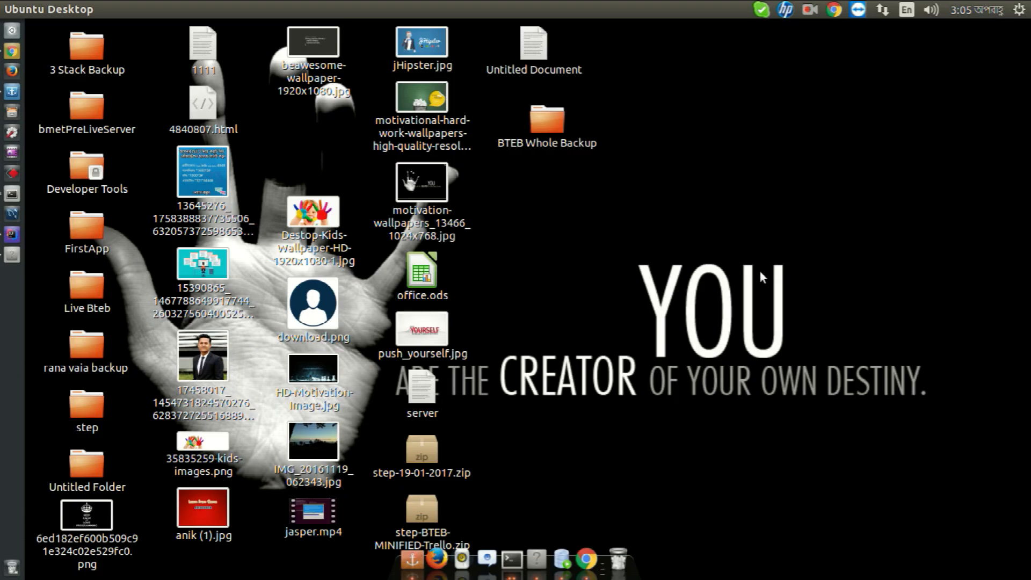
left_click(511, 558)
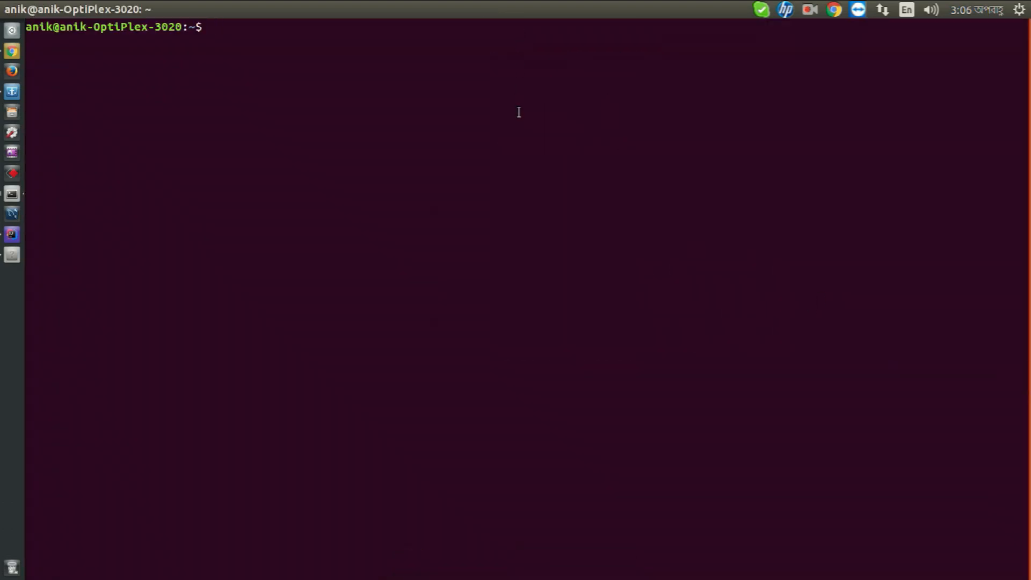
Become root with su and cd into /home/anik/Downloads.
type("cd")
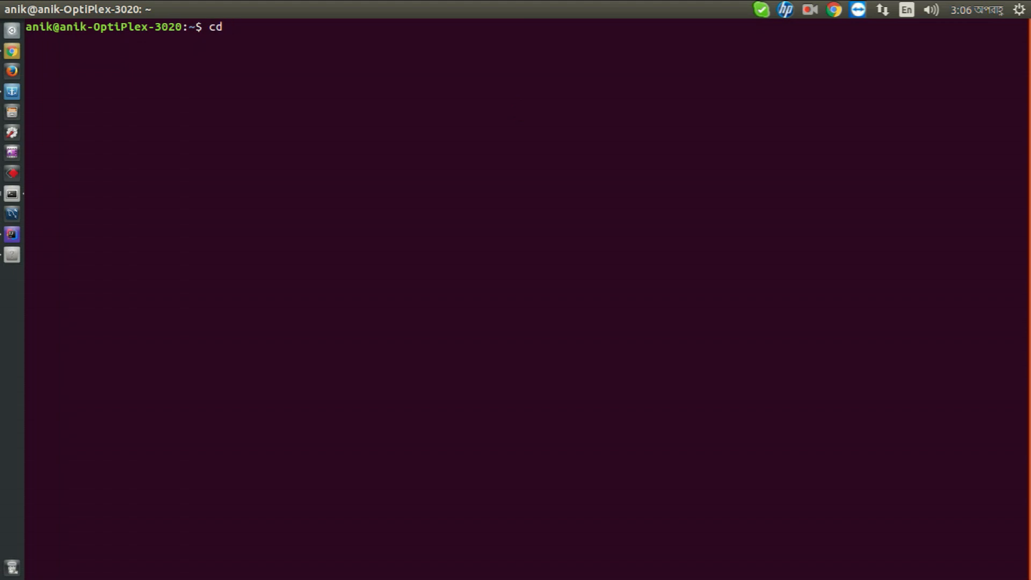
type("/hom")
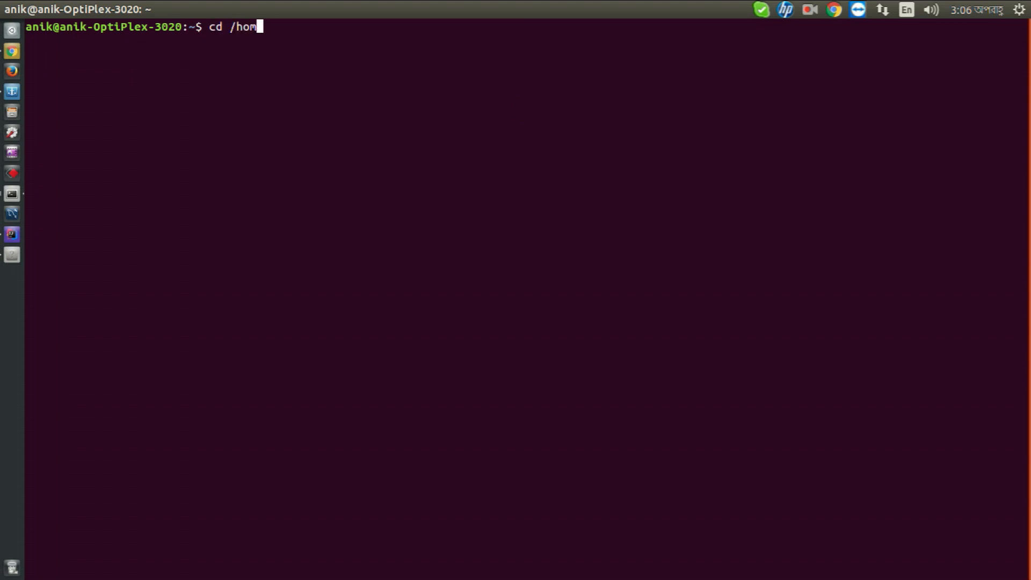
type("su")
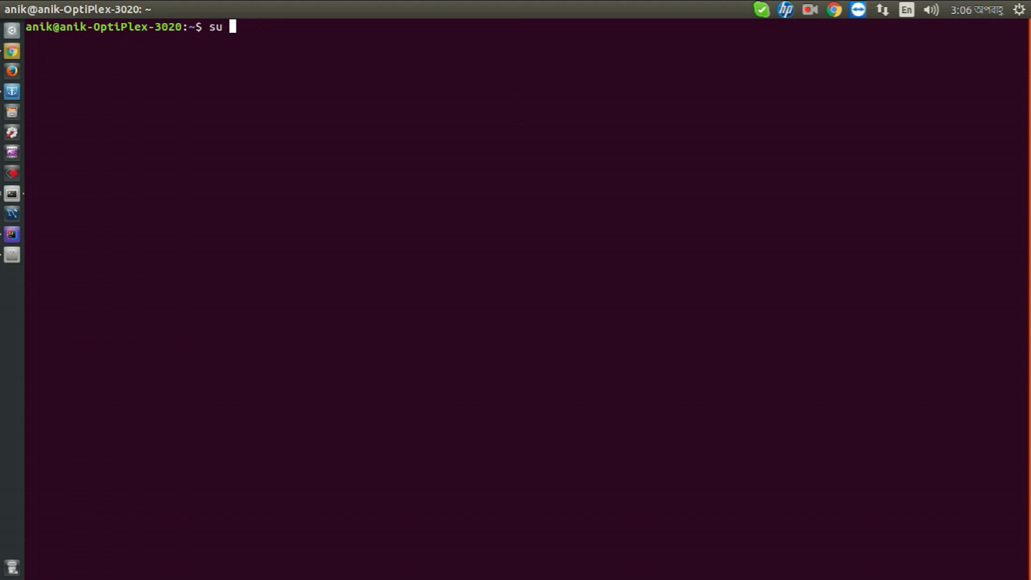
key("Return")
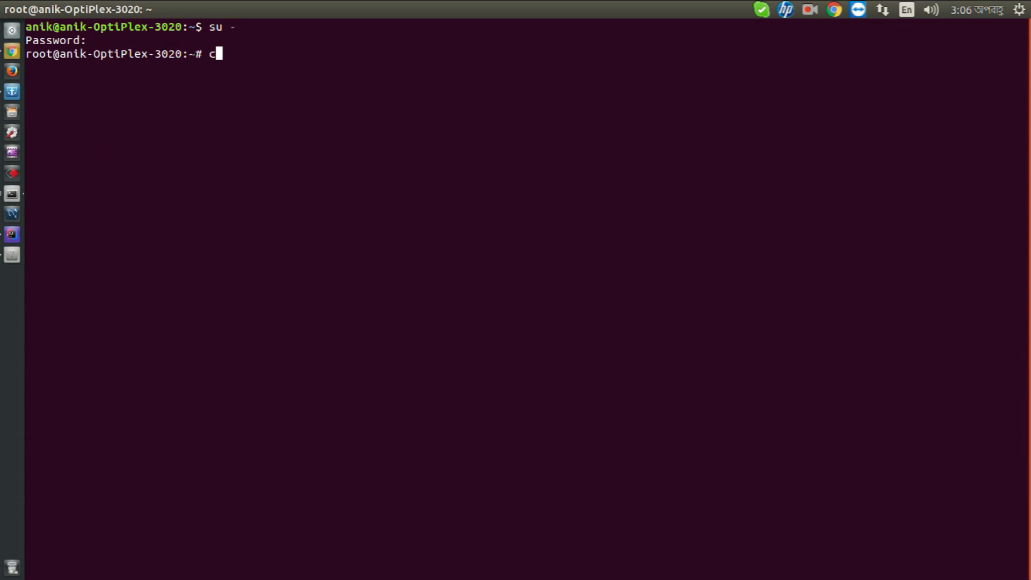
type("d /home/")
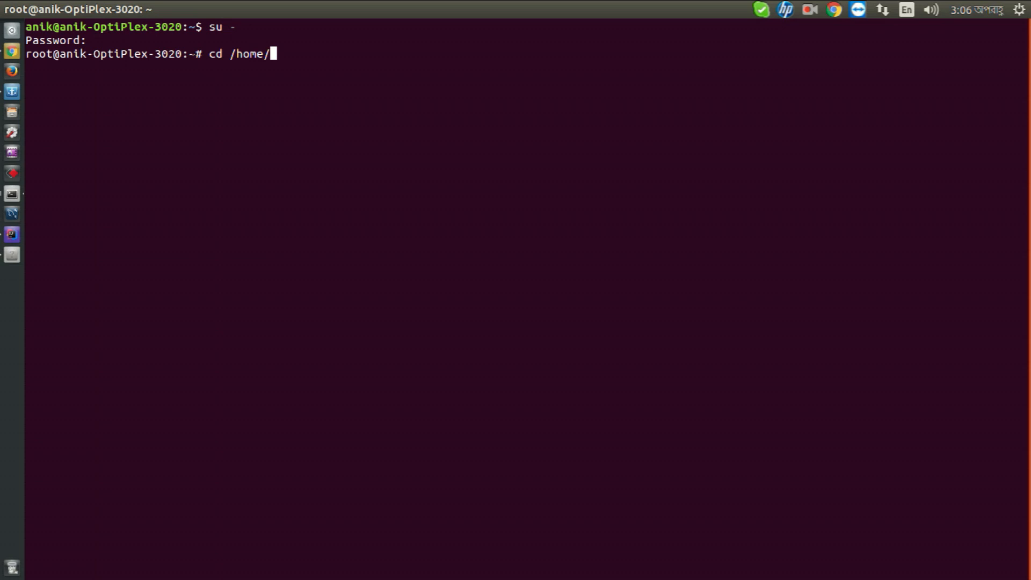
type("anik/")
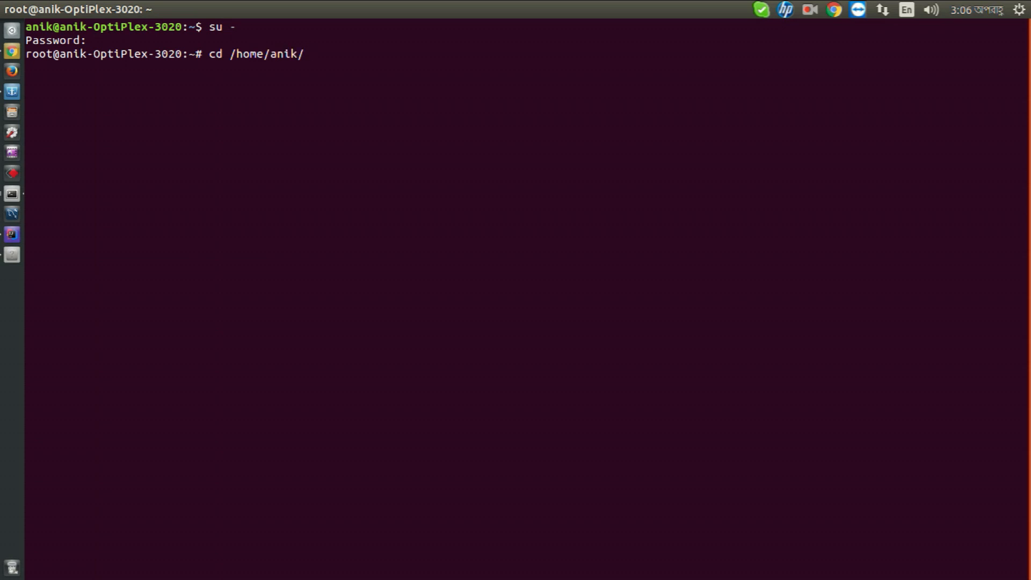
type("dow")
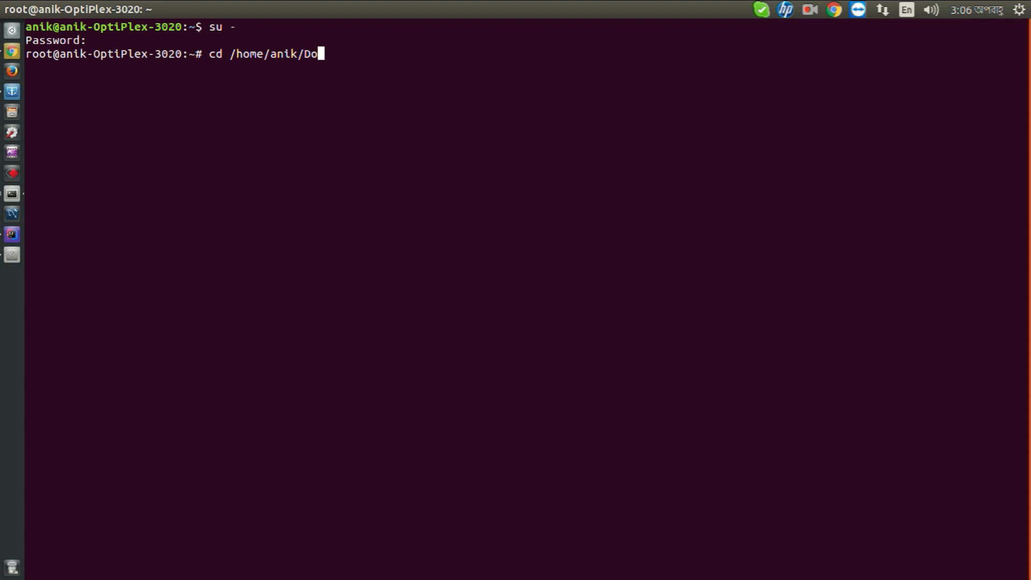
key("Return")
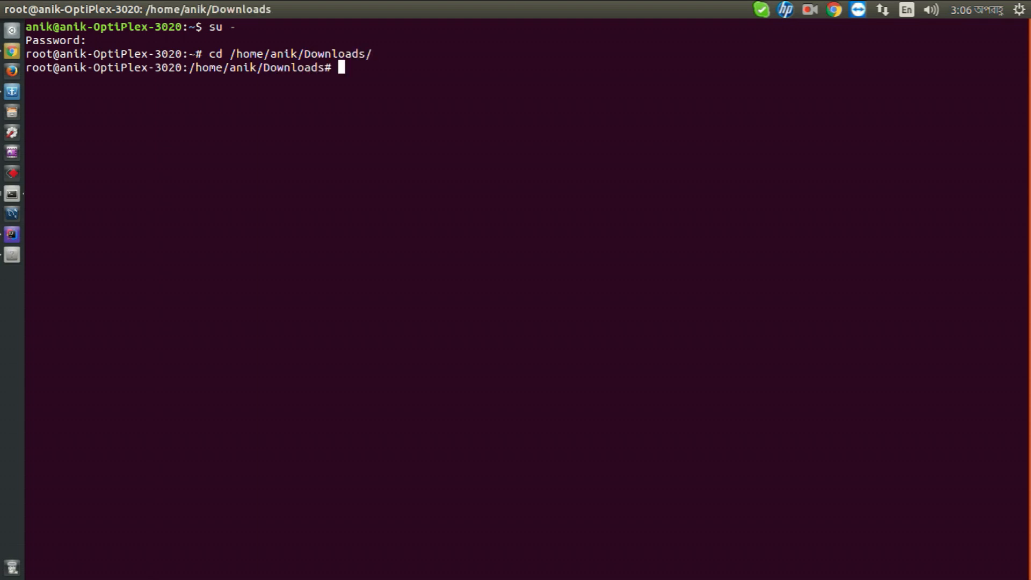
Enter iReport-5.6.0/bin and launch ./ireport.
type("cd iReport-5.6.0/")
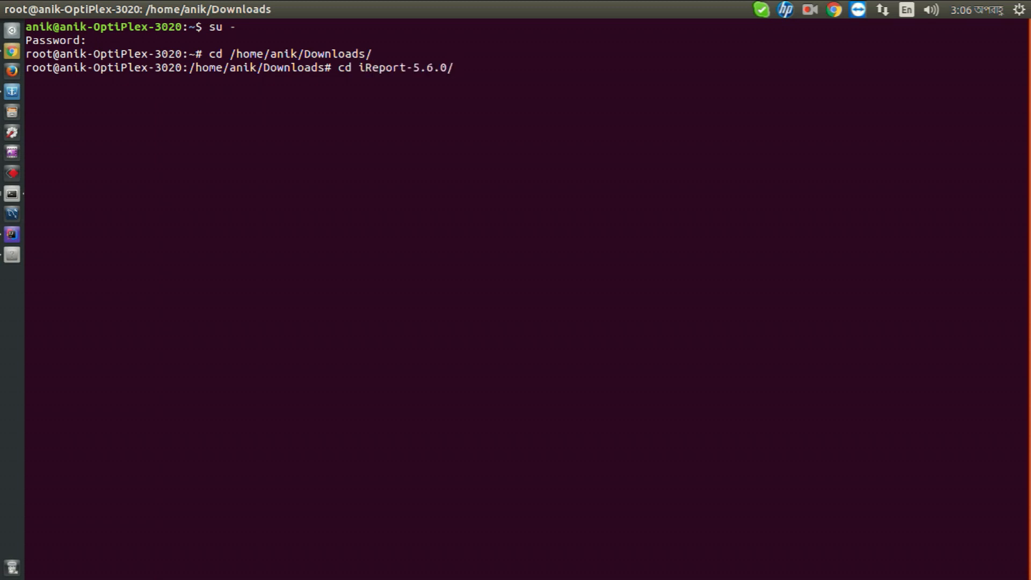
type("bin/")
type("./")
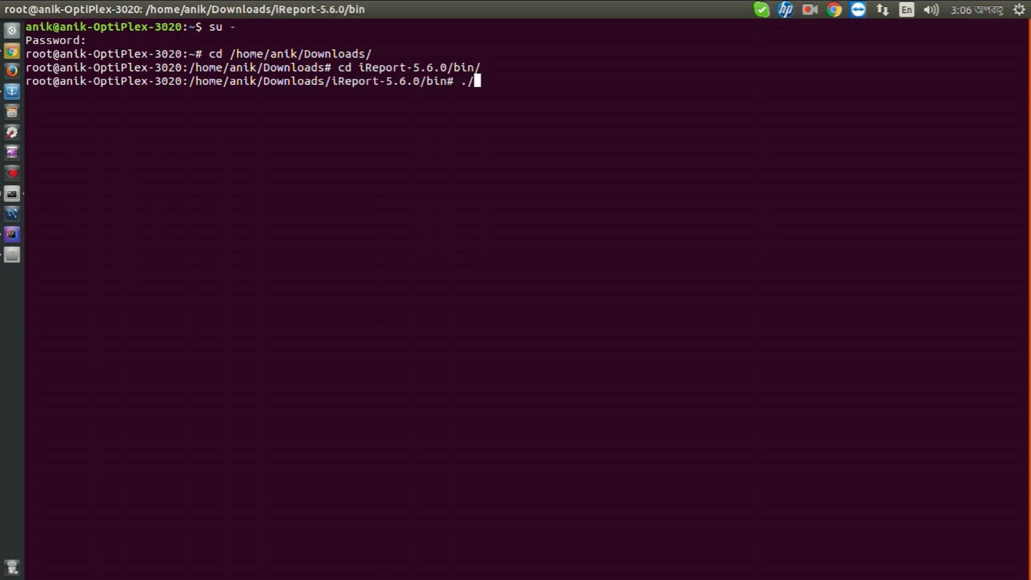
type("ireporte")
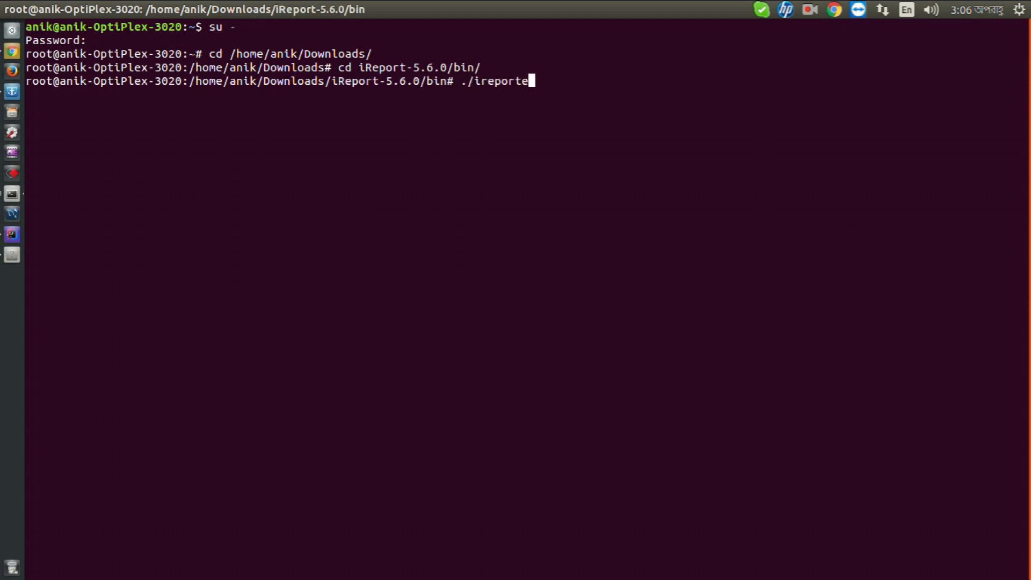
key("Return")
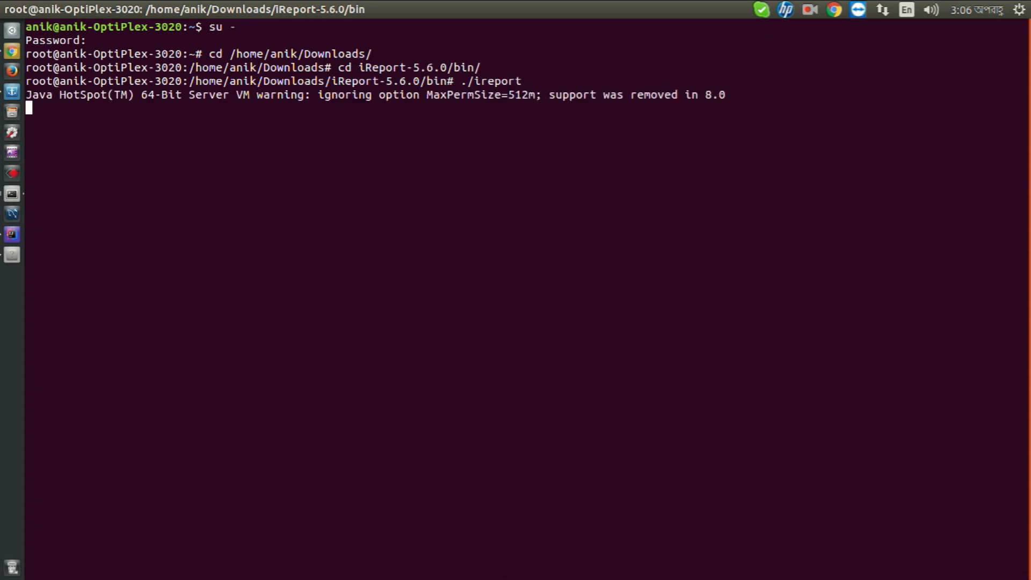